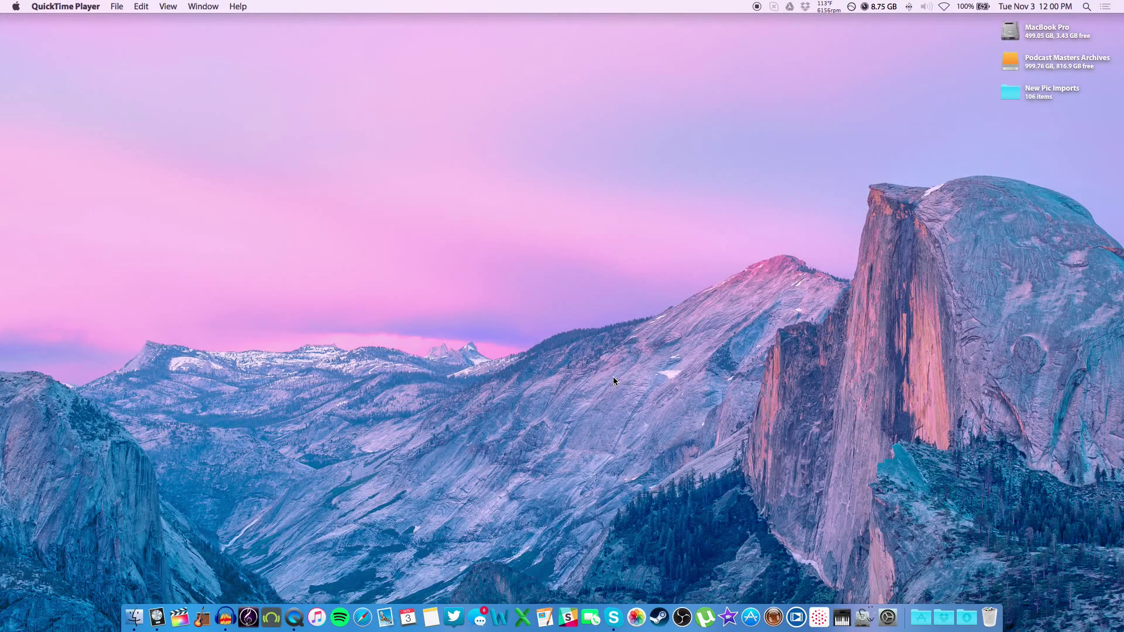
pyautogui.moveTo(548, 397)
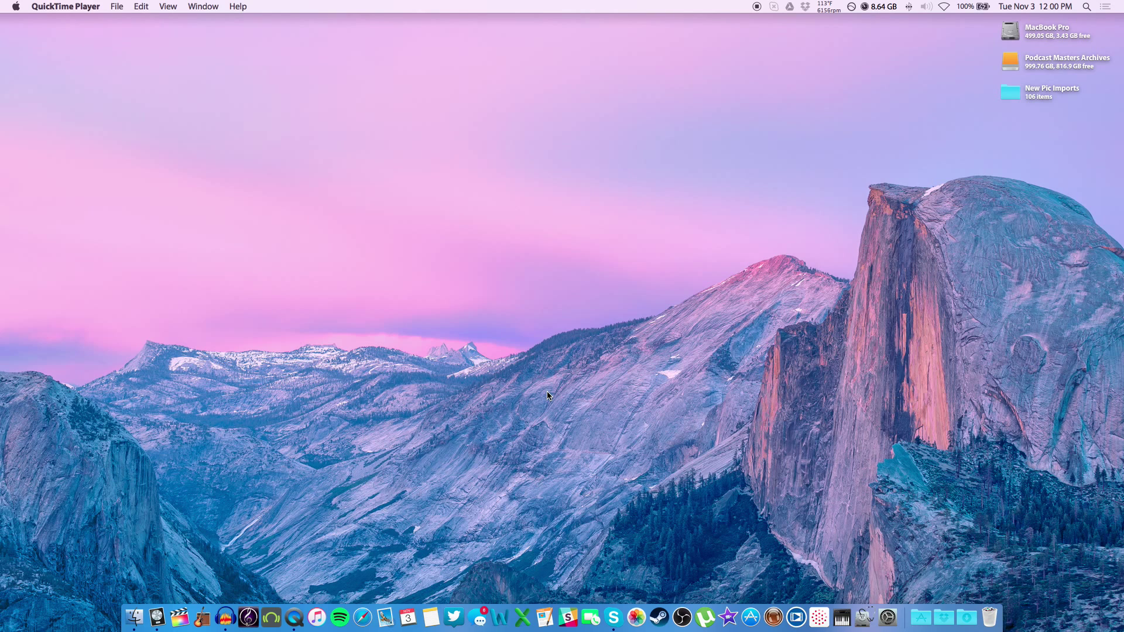
pyautogui.moveTo(407, 394)
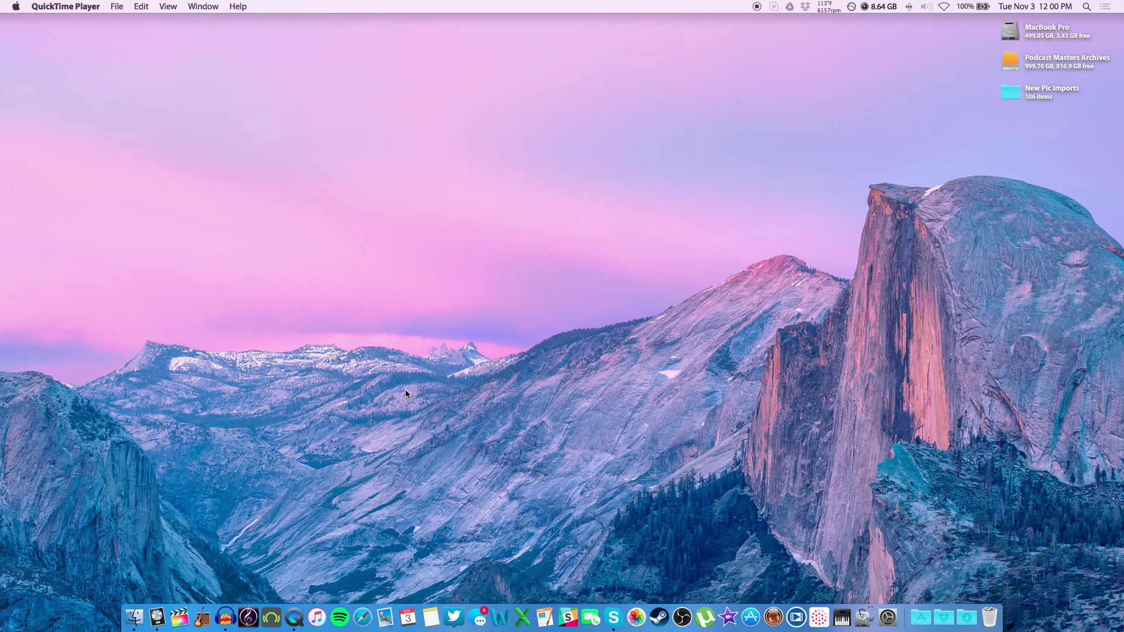
pyautogui.moveTo(341, 394)
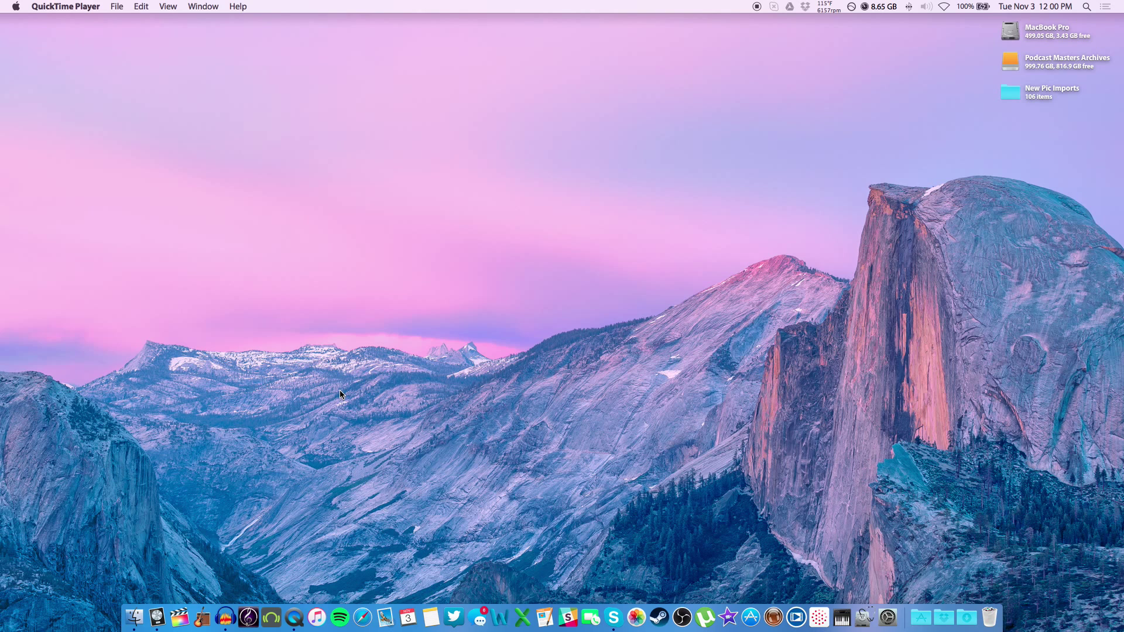
# Show the Utilities folder in Finder via the Go menu.
pyautogui.click(133, 617)
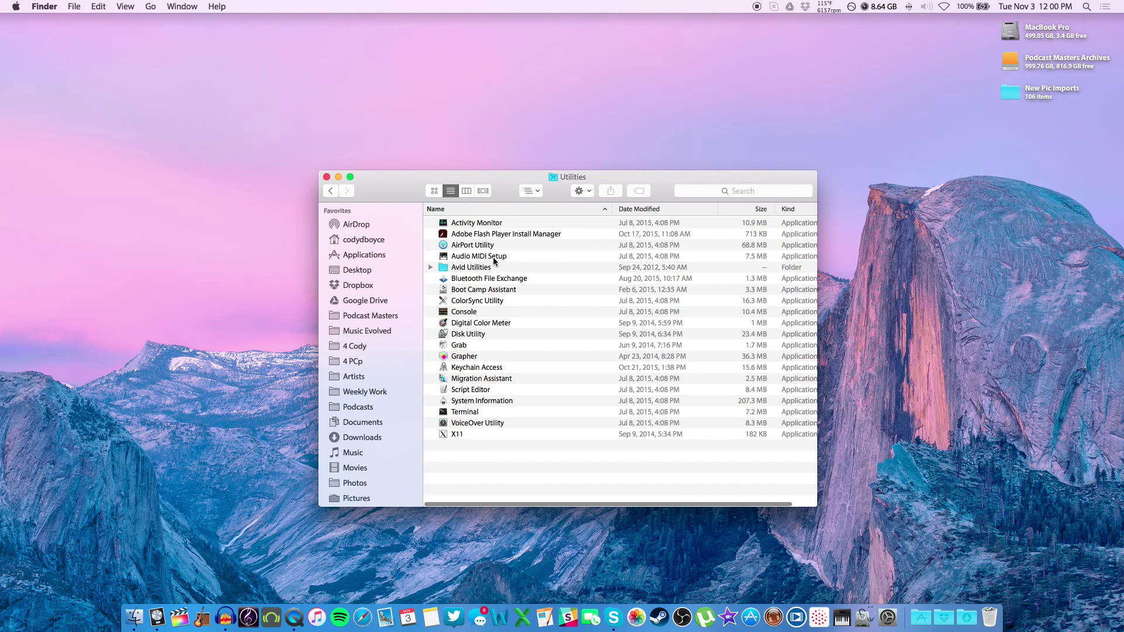
# Launch Audio MIDI Setup from the Utilities folder.
pyautogui.doubleClick(478, 256)
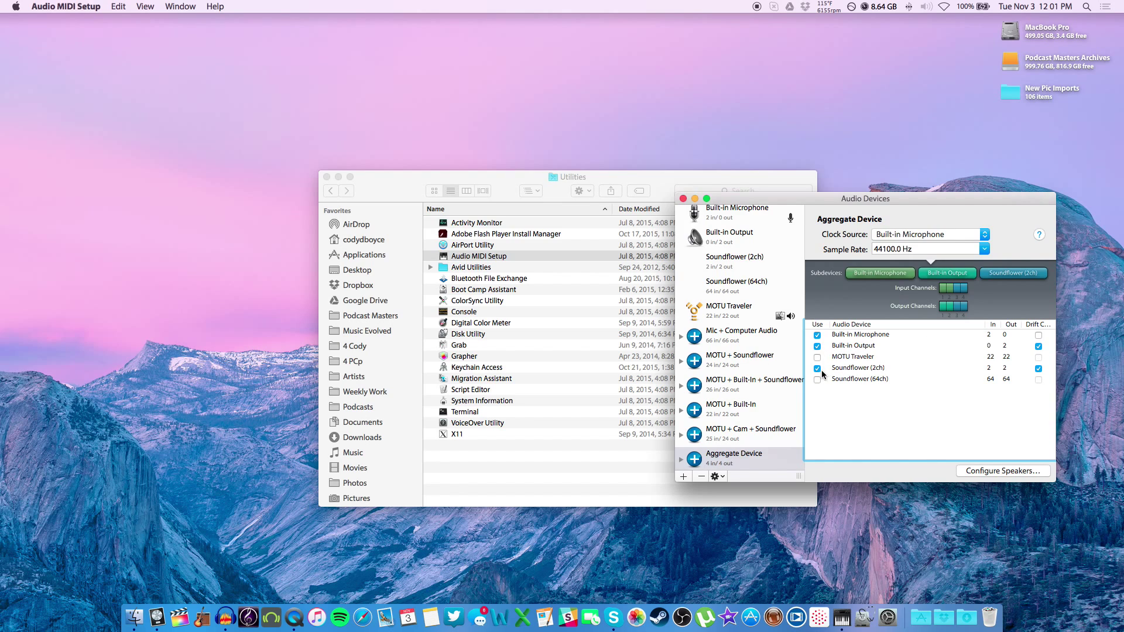
pyautogui.click(853, 346)
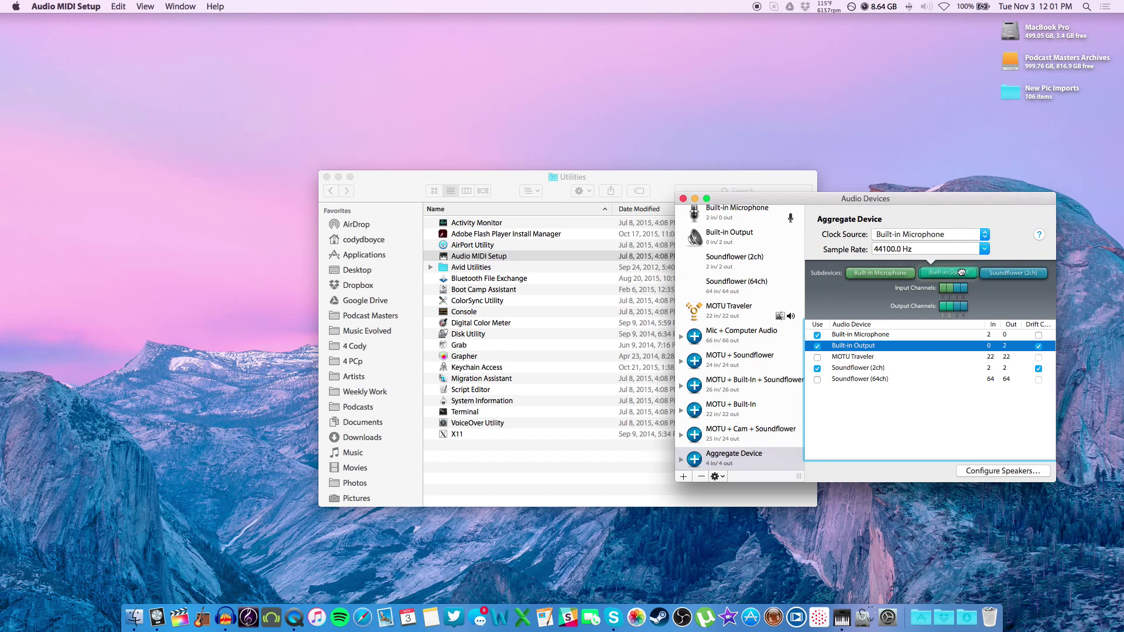
pyautogui.click(948, 273)
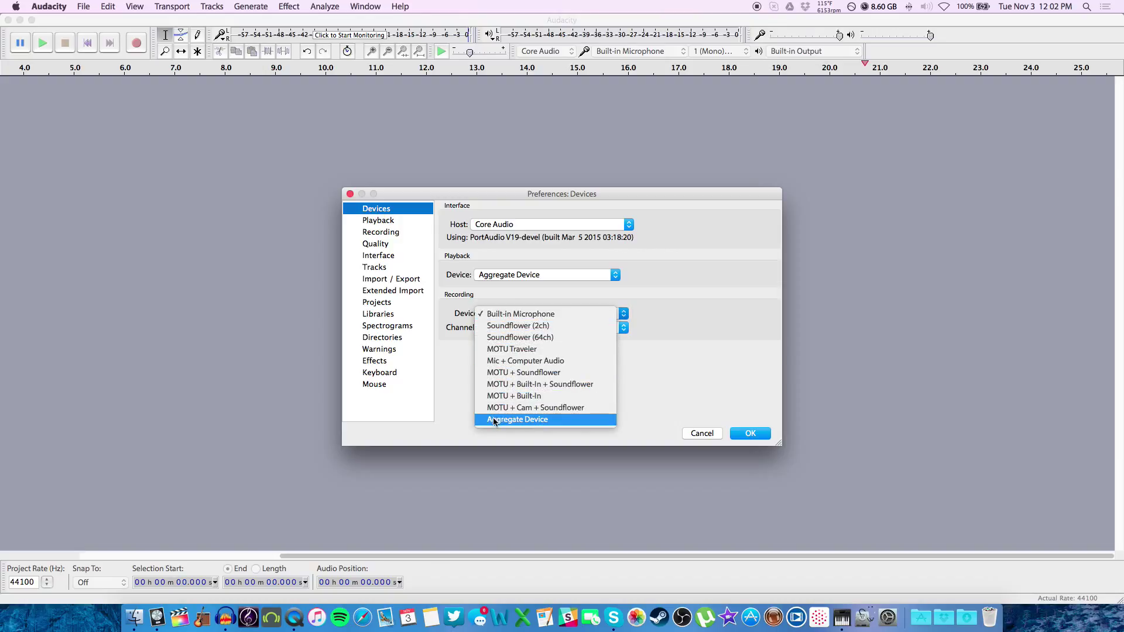
# Choose Aggregate Device as the recording device in Audacity's Devices preferences.
pyautogui.click(517, 419)
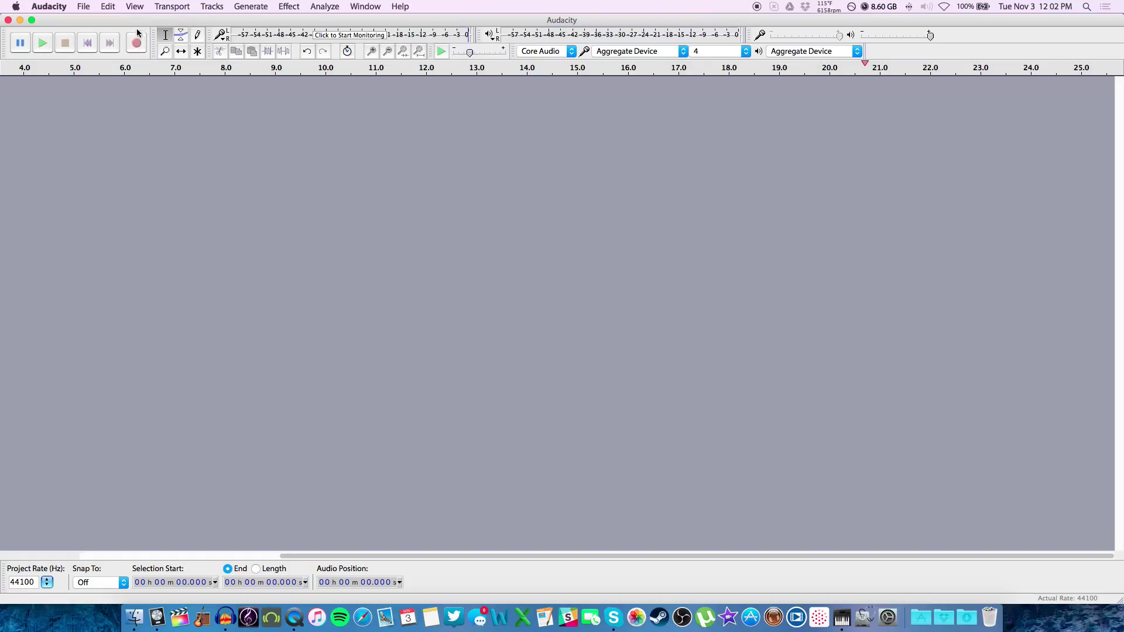
# Record audio from the Aggregate Device into multiple mono tracks.
pyautogui.click(53, 106)
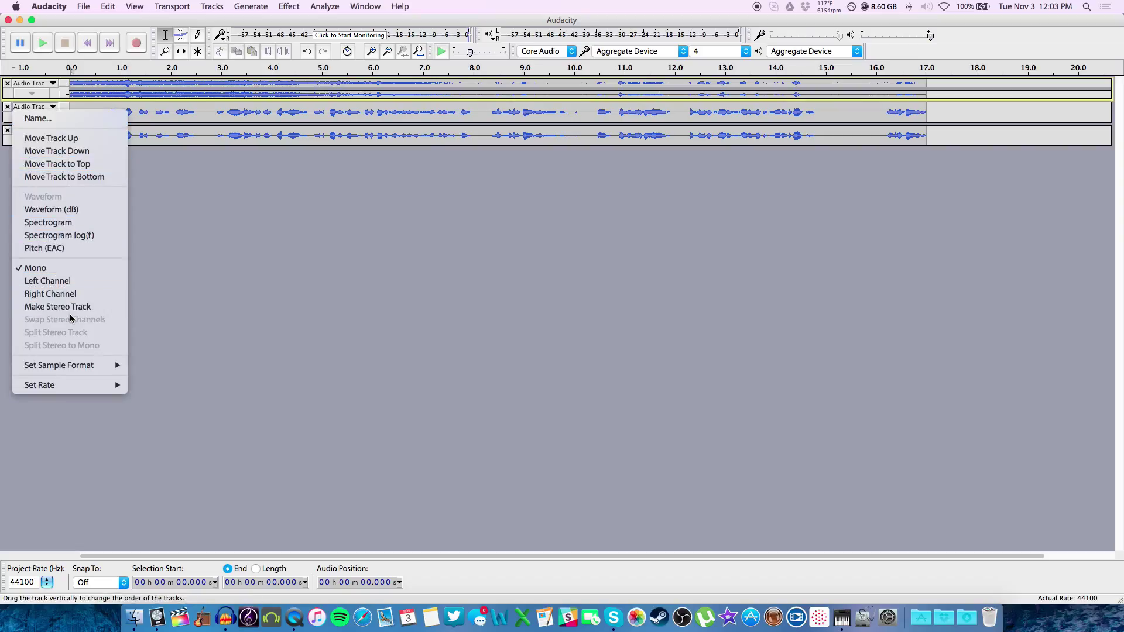